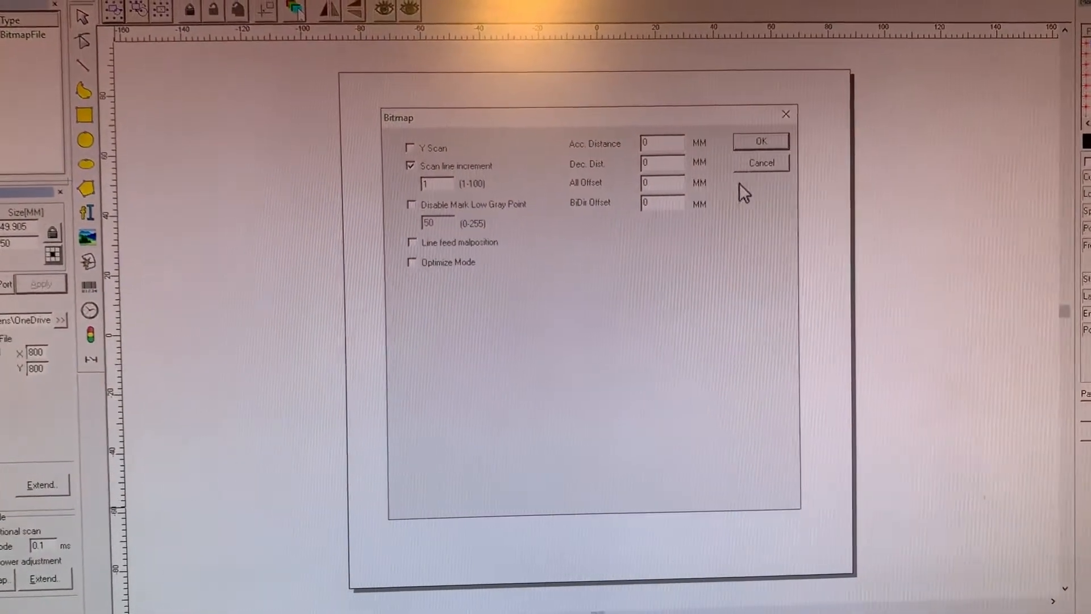
Confirm the Bitmap dialog with scan line increment 1, keeping the dithered image.
click(760, 141)
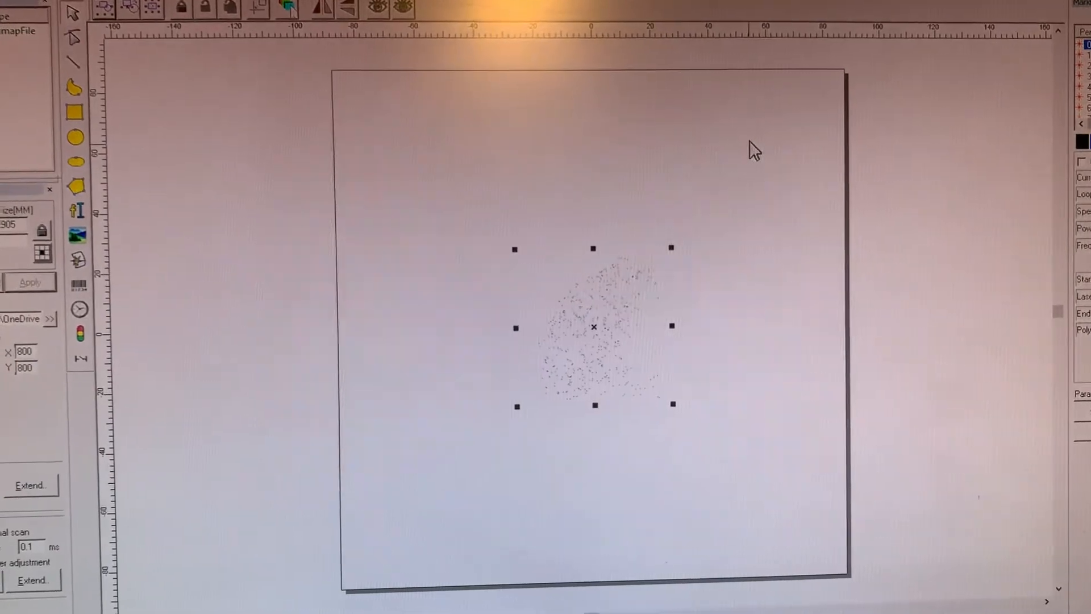